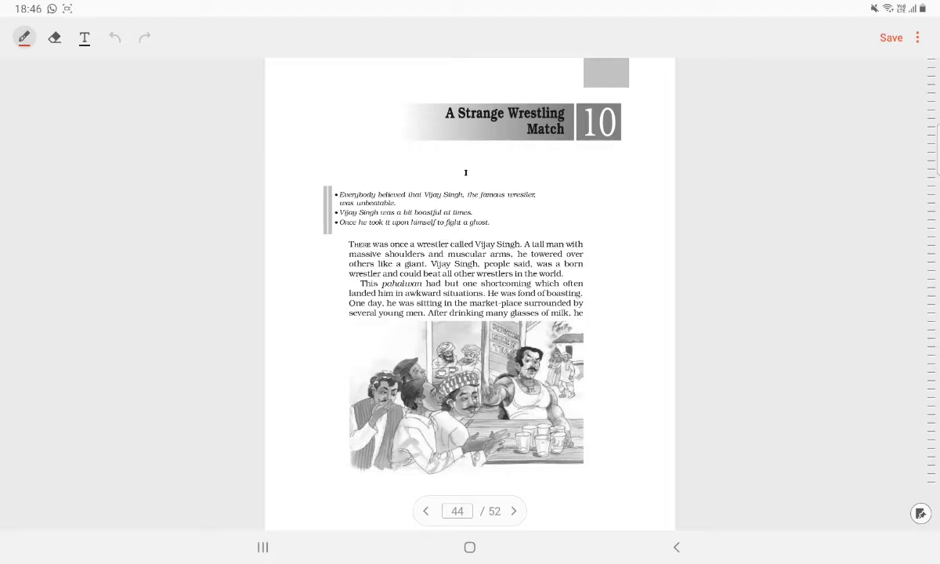
# Advance the 'A Strange Wrestling Match' PDF from page 44 through 45 to page 46.
pyautogui.click(514, 511)
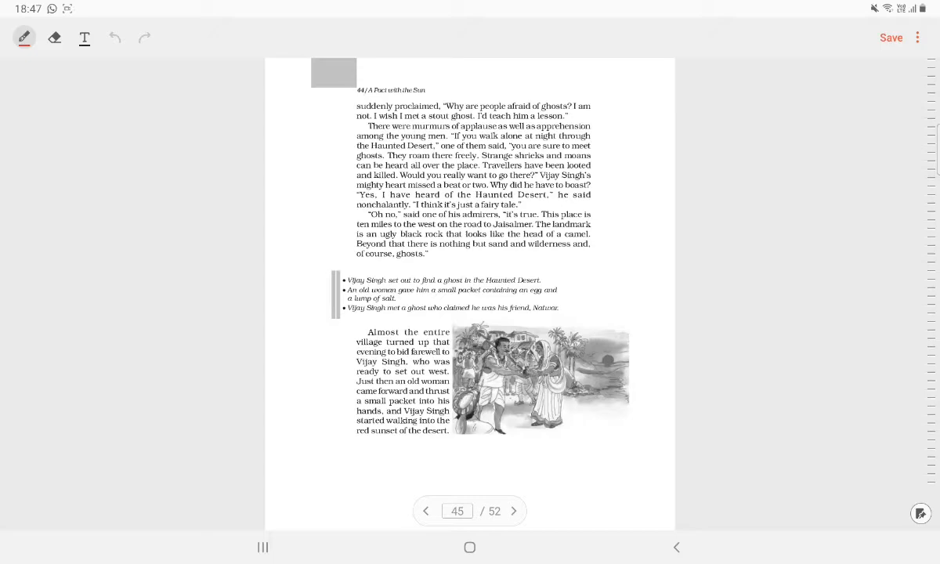
pyautogui.click(514, 511)
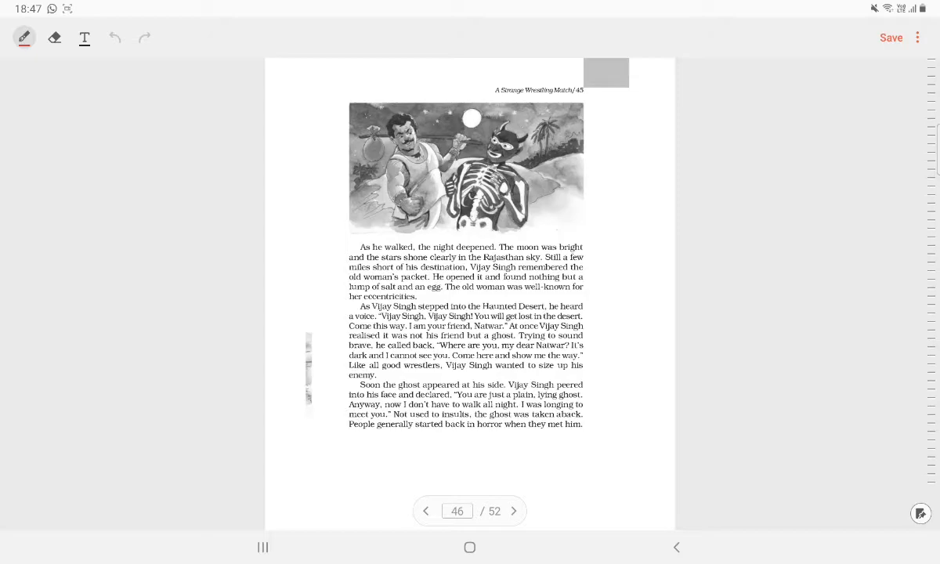
# Page forward past the questions on page 47 to reach page 48 of 52.
pyautogui.click(514, 511)
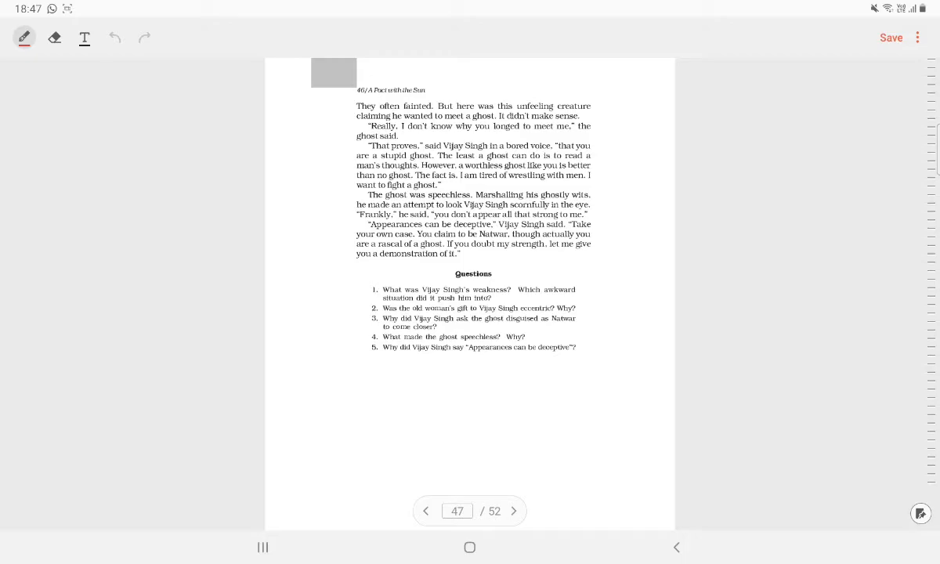
pyautogui.click(514, 510)
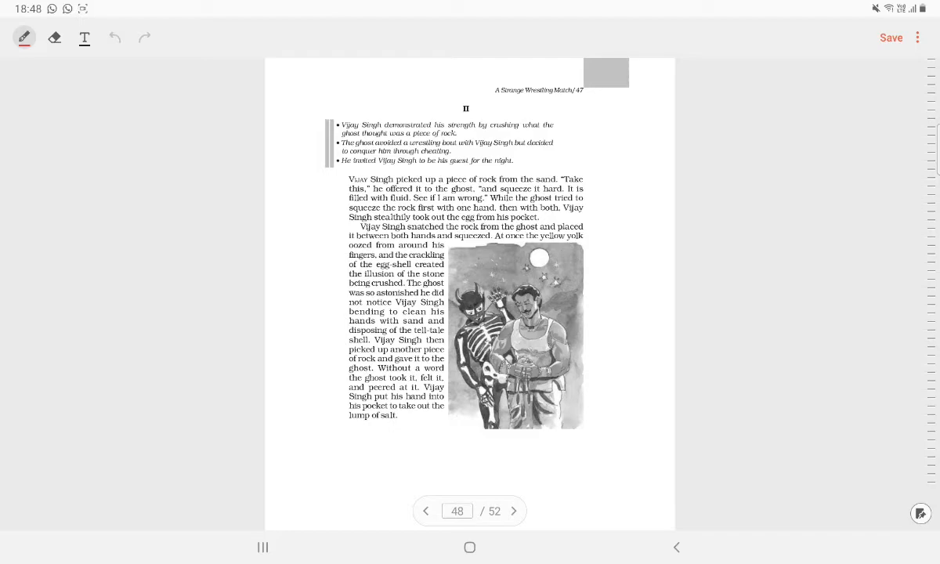
# Continue through pages 49 and 50 to page 51, where the story ends.
pyautogui.click(514, 510)
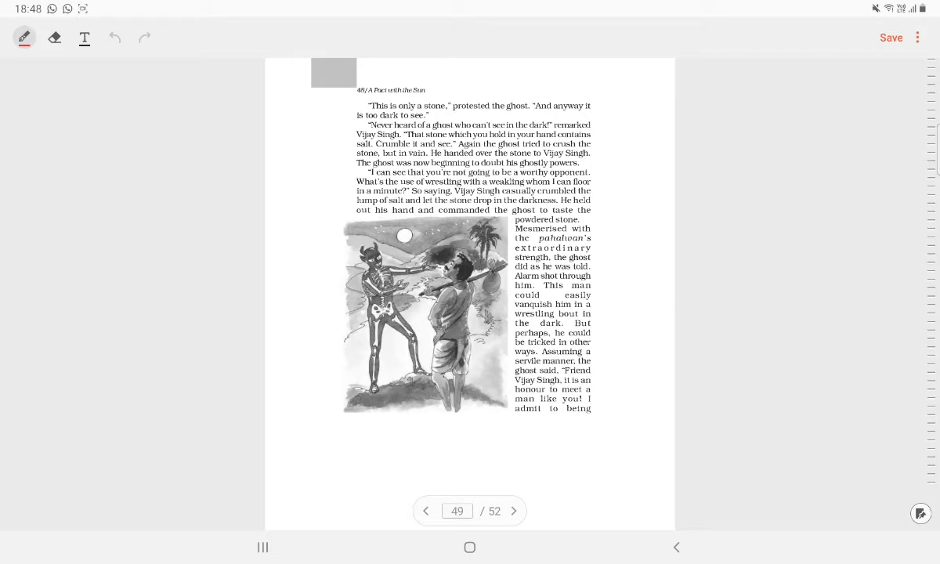
pyautogui.click(514, 511)
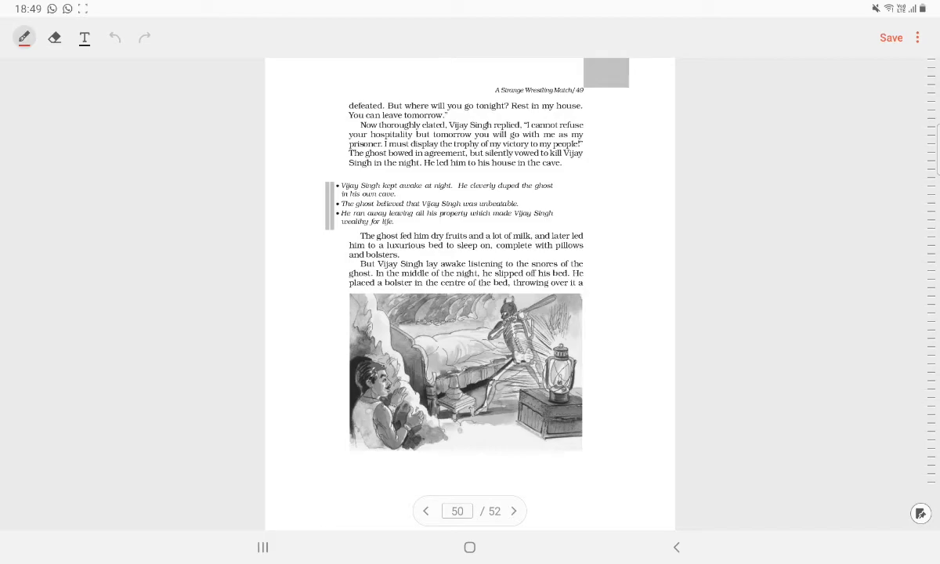
pyautogui.click(514, 510)
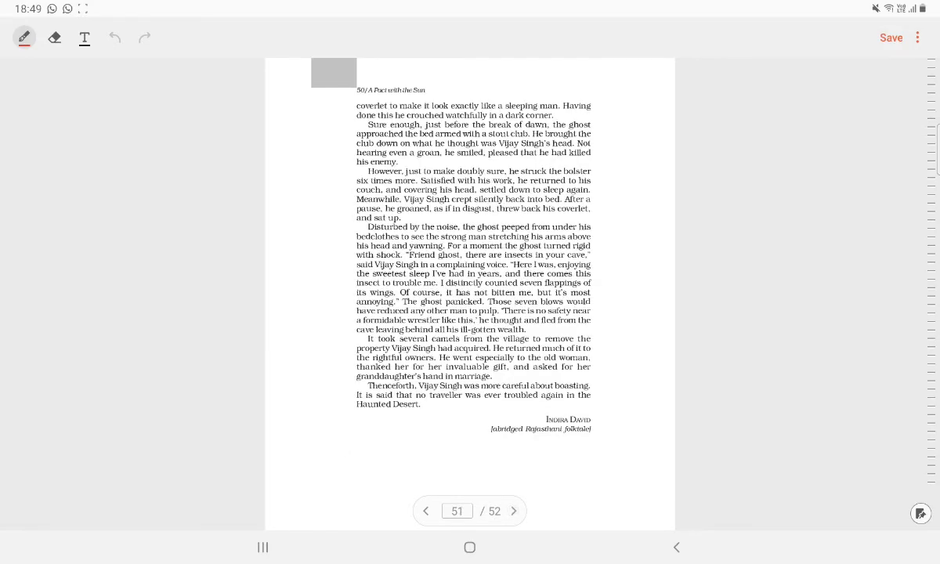